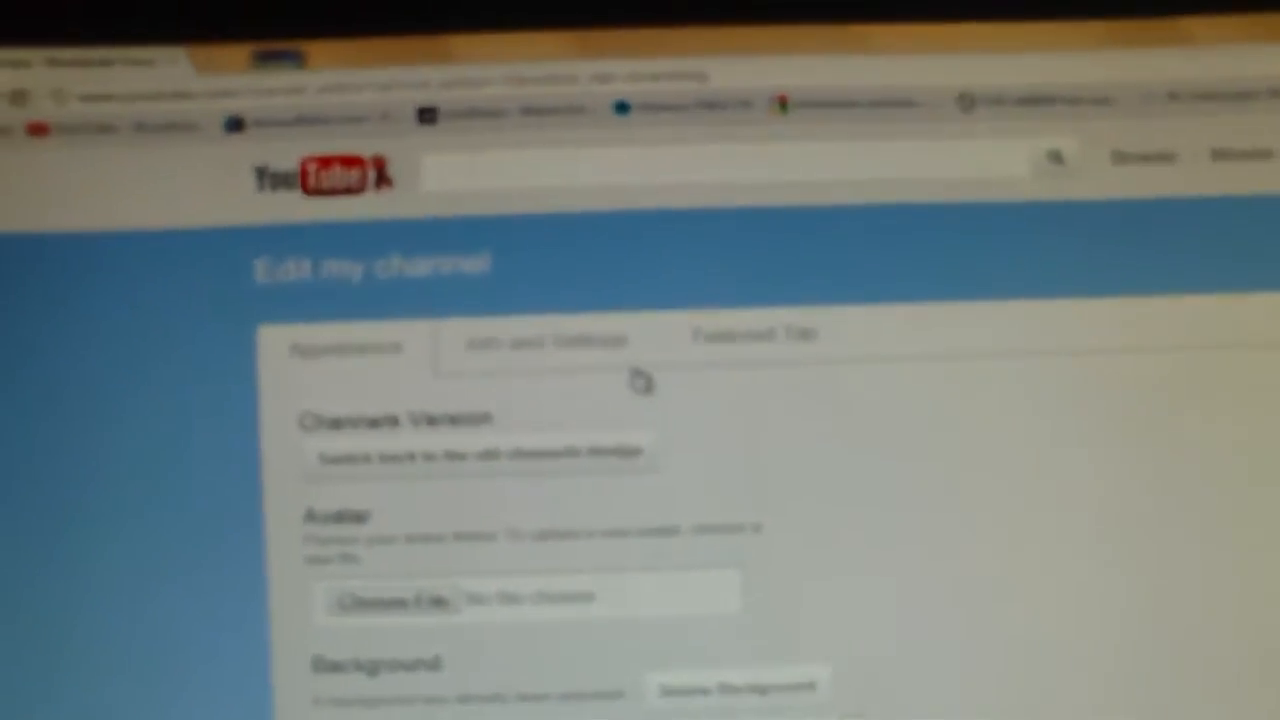
Leave Edit my channel and show the channel page's Featured Playlists section.
{"action": "left_click", "coordinate": [750, 336]}
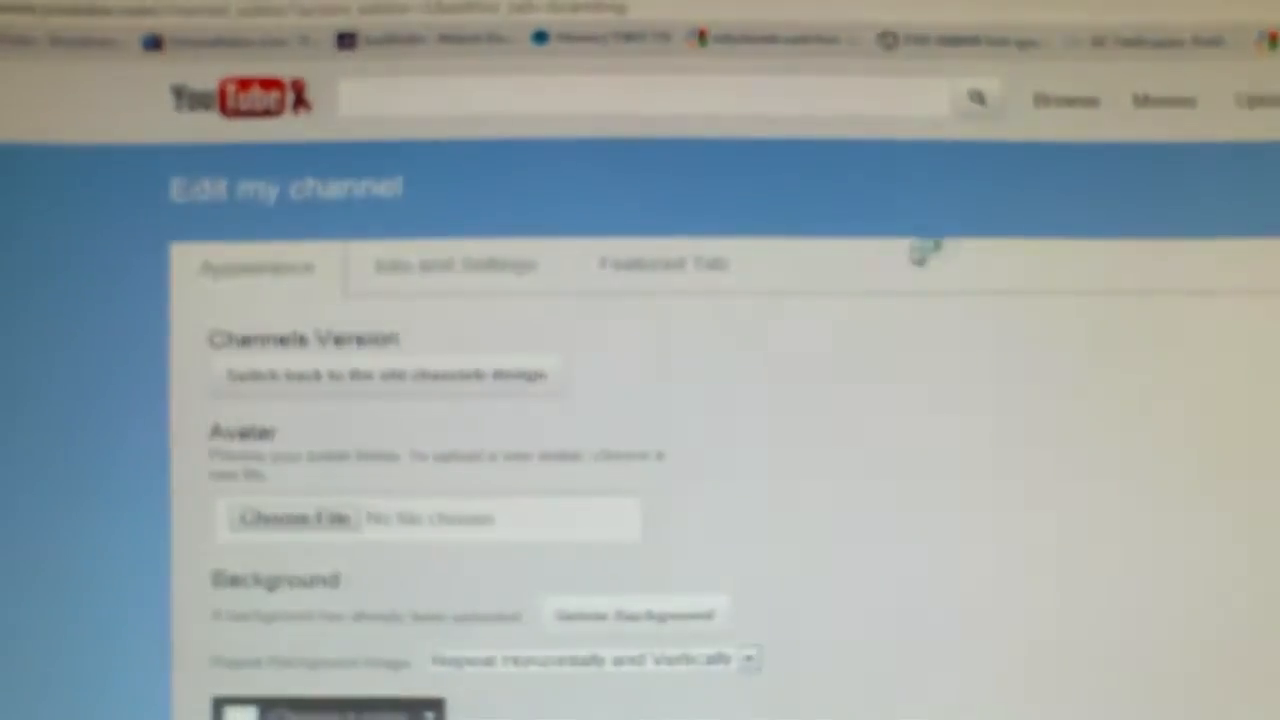
{"action": "left_click", "coordinate": [660, 264]}
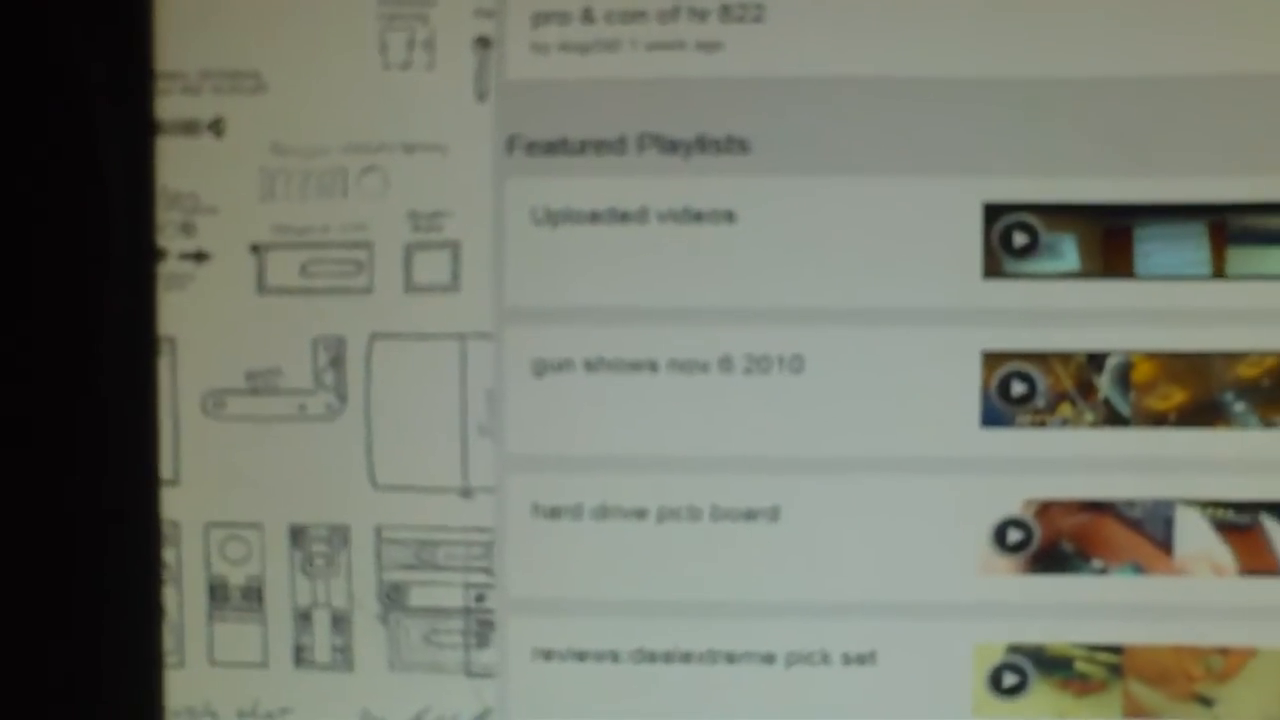
Review Featured Channels, then return to Edit my channel's Info and Settings and Appearance settings.
{"action": "scroll", "scroll_direction": "down", "scroll_amount": 3}
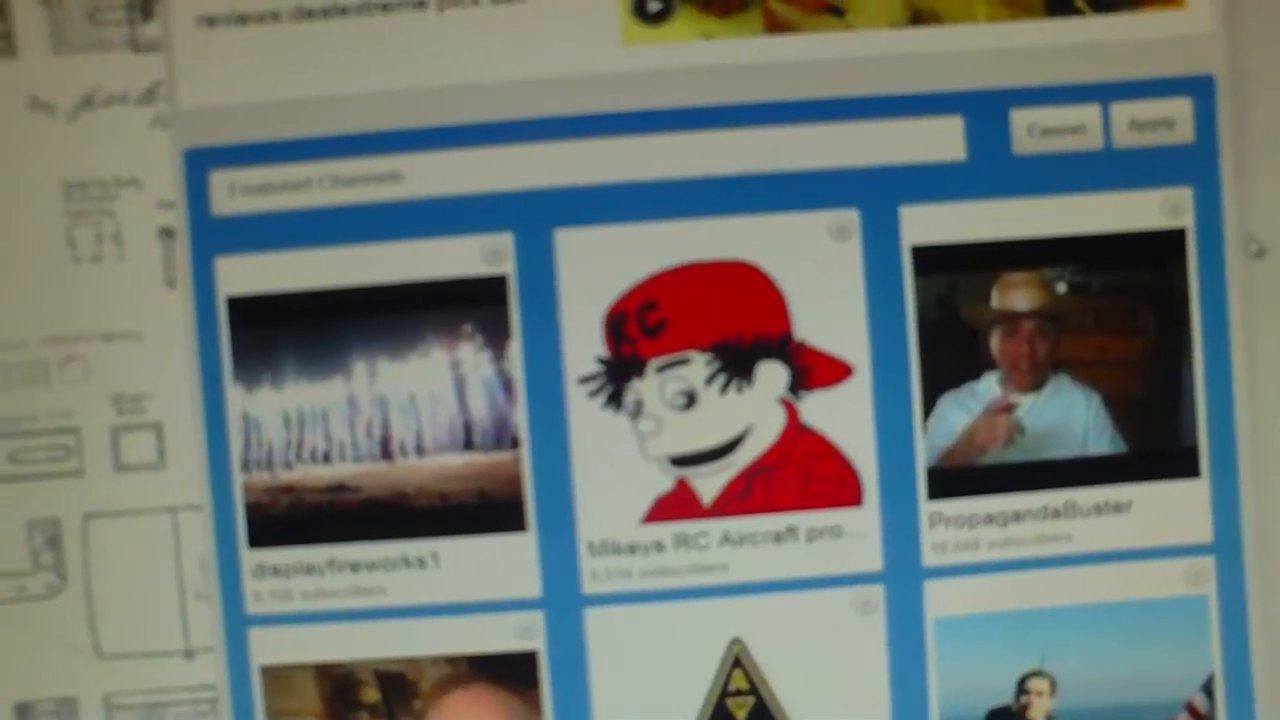
{"action": "scroll", "scroll_direction": "down", "scroll_amount": 3}
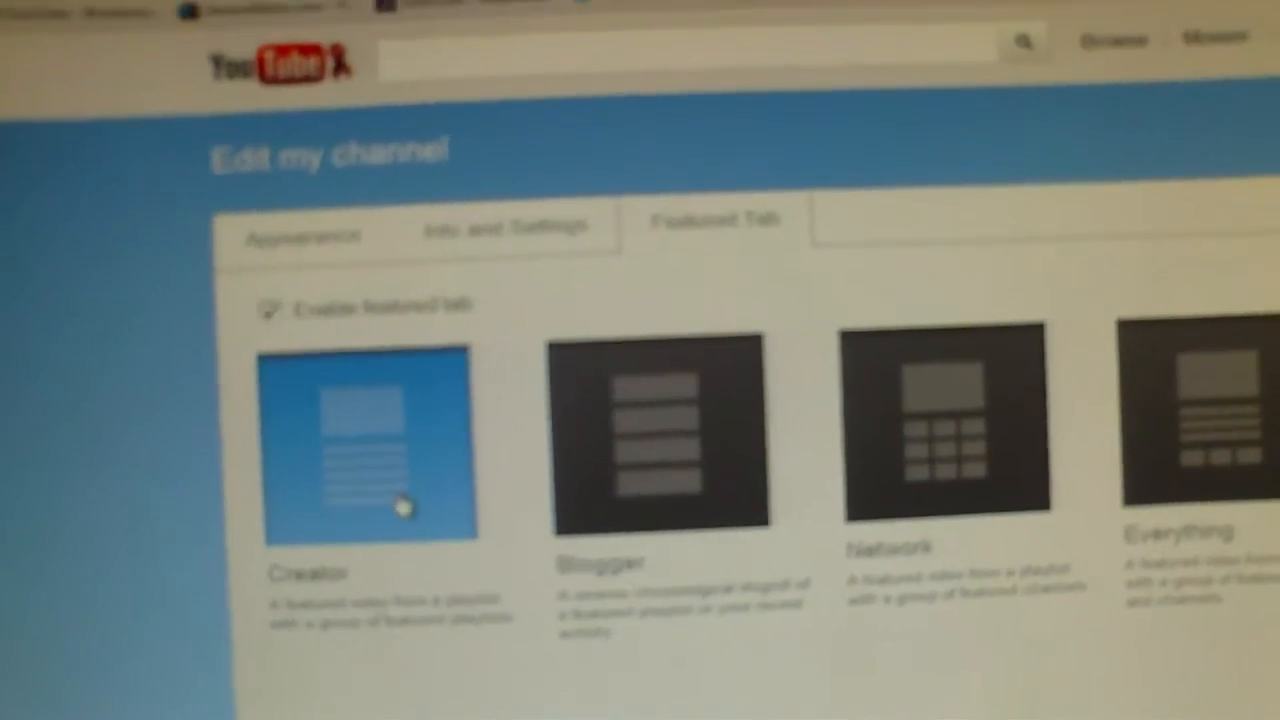
{"action": "left_click", "coordinate": [504, 224]}
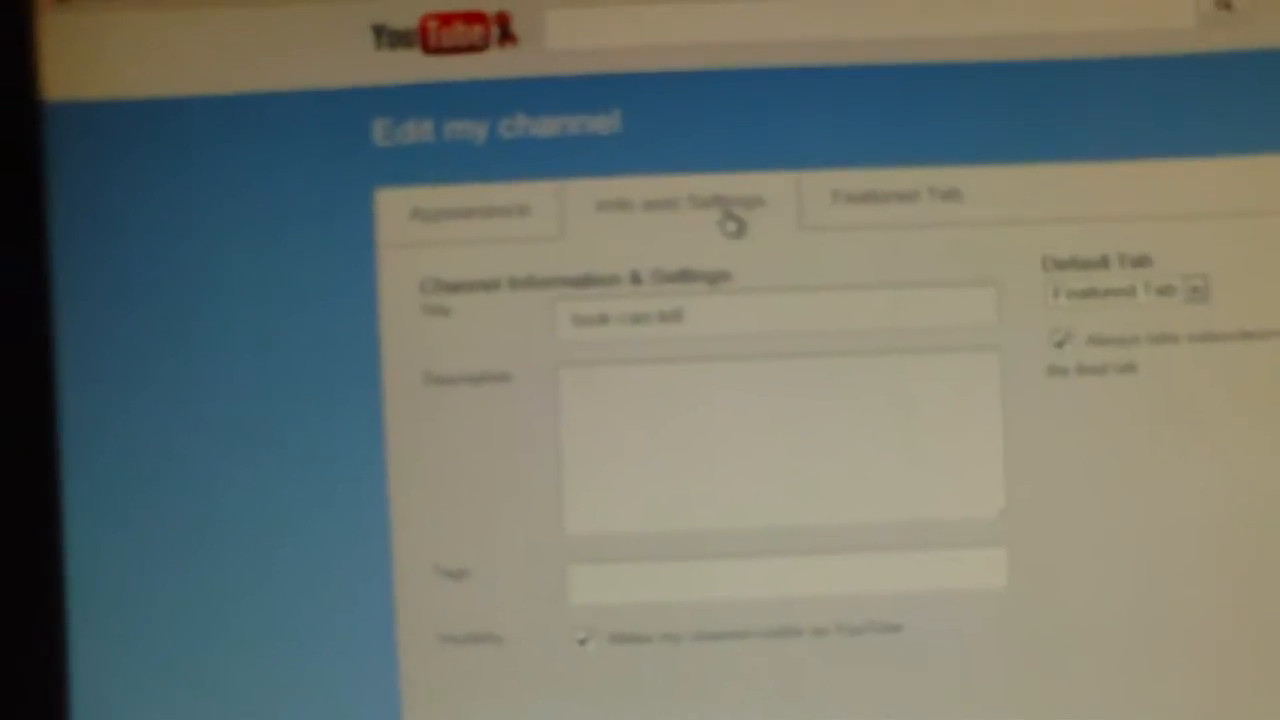
{"action": "left_click", "coordinate": [464, 204]}
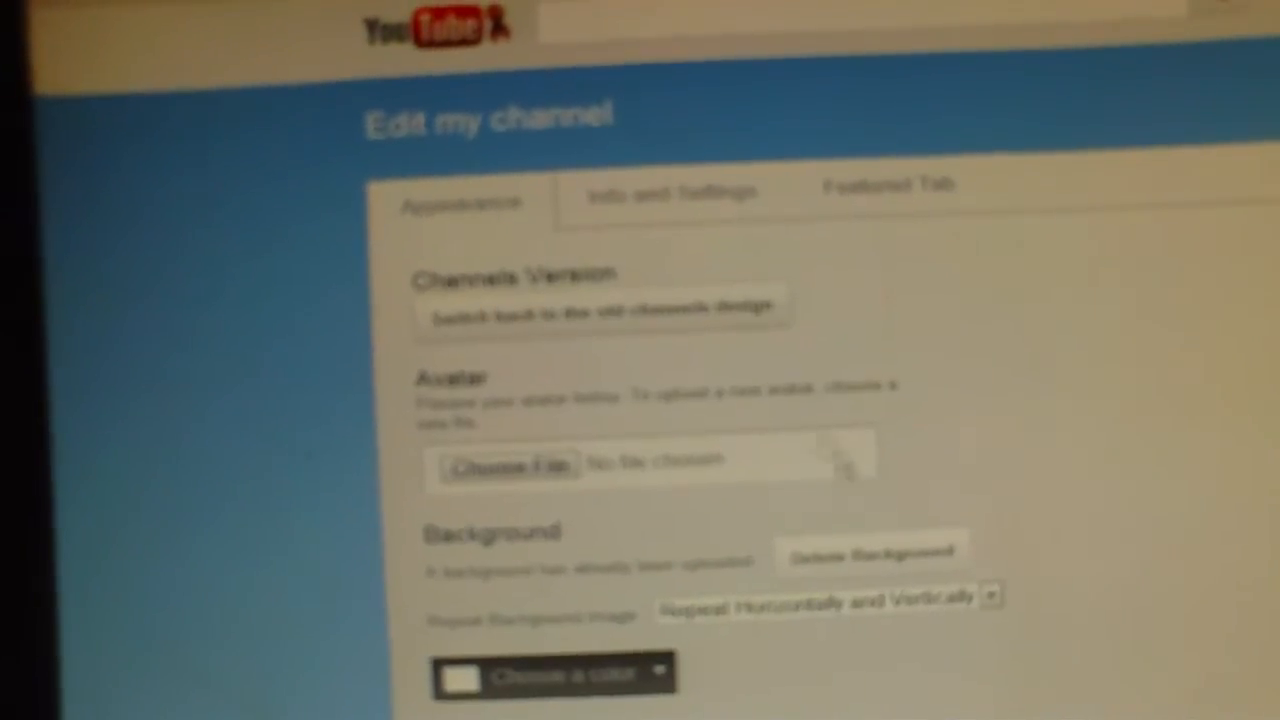